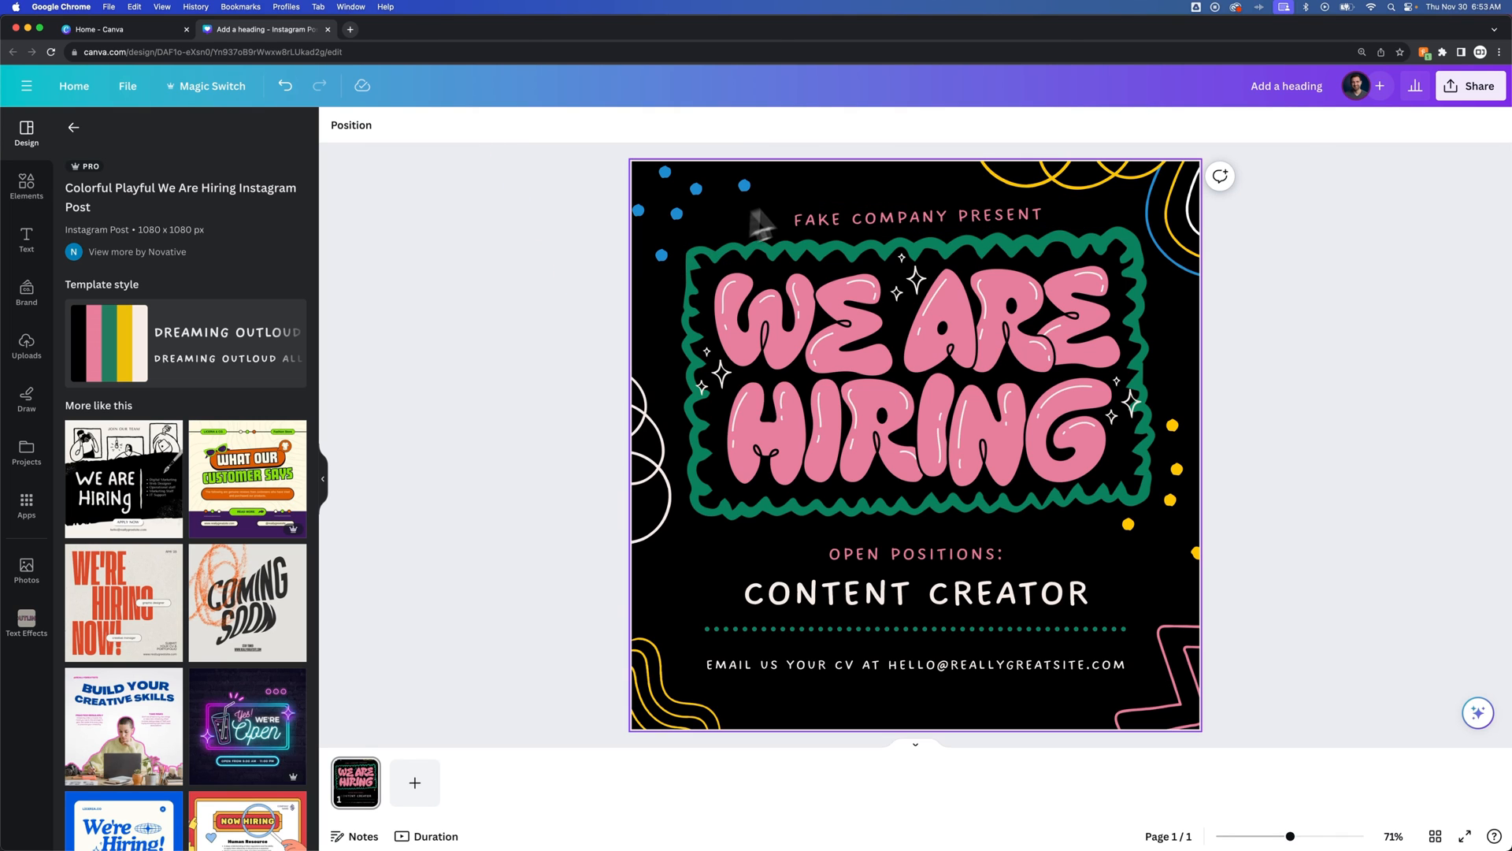
- Select the 'Fake Company Present' text on the hiring post canvas
{"action": "left_click", "coordinate": [914, 215]}
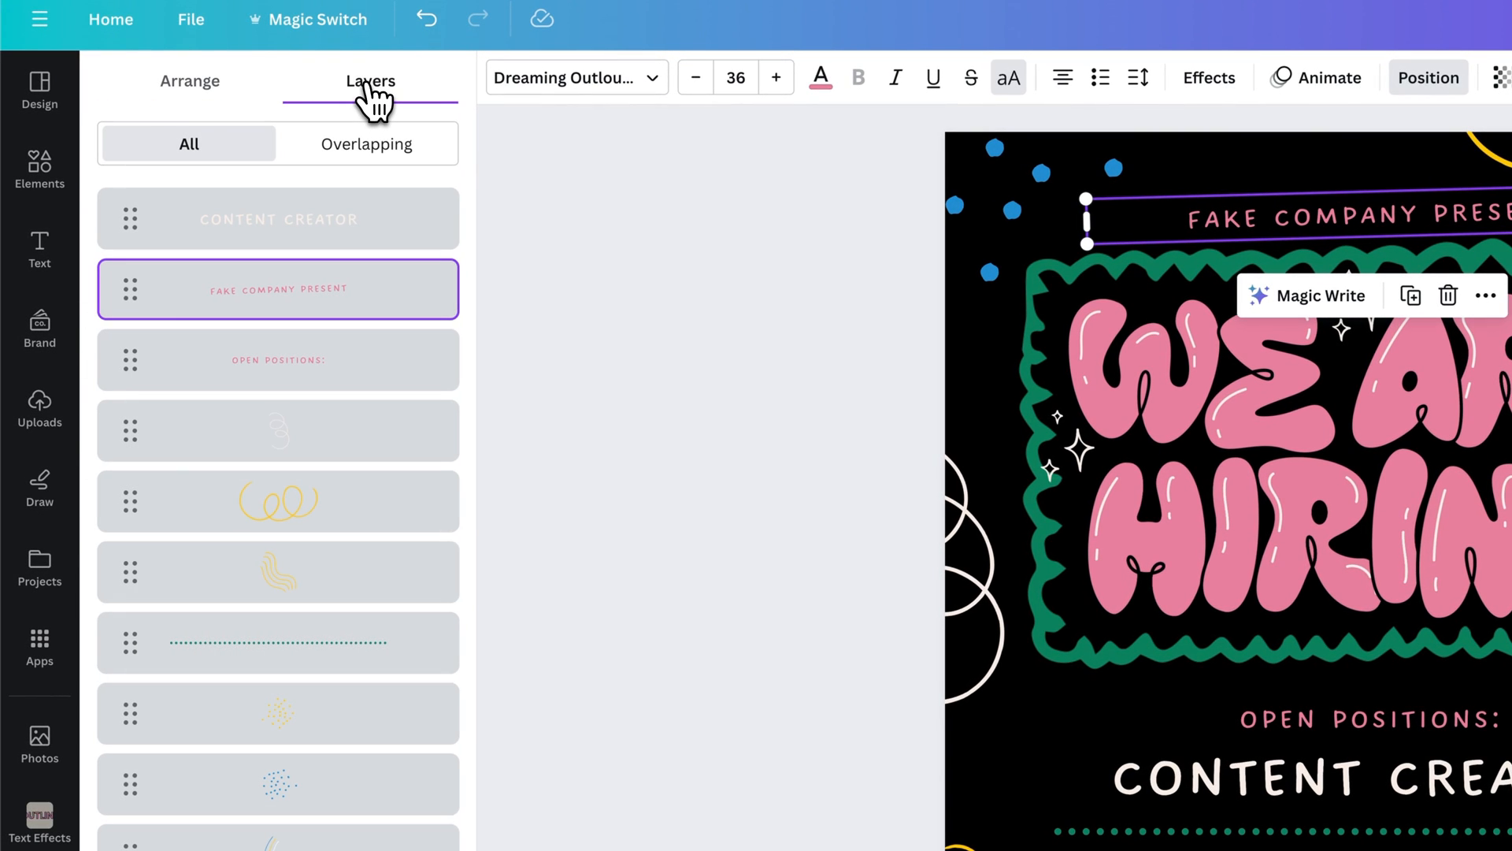
{"action": "mouse_move", "coordinate": [439, 319]}
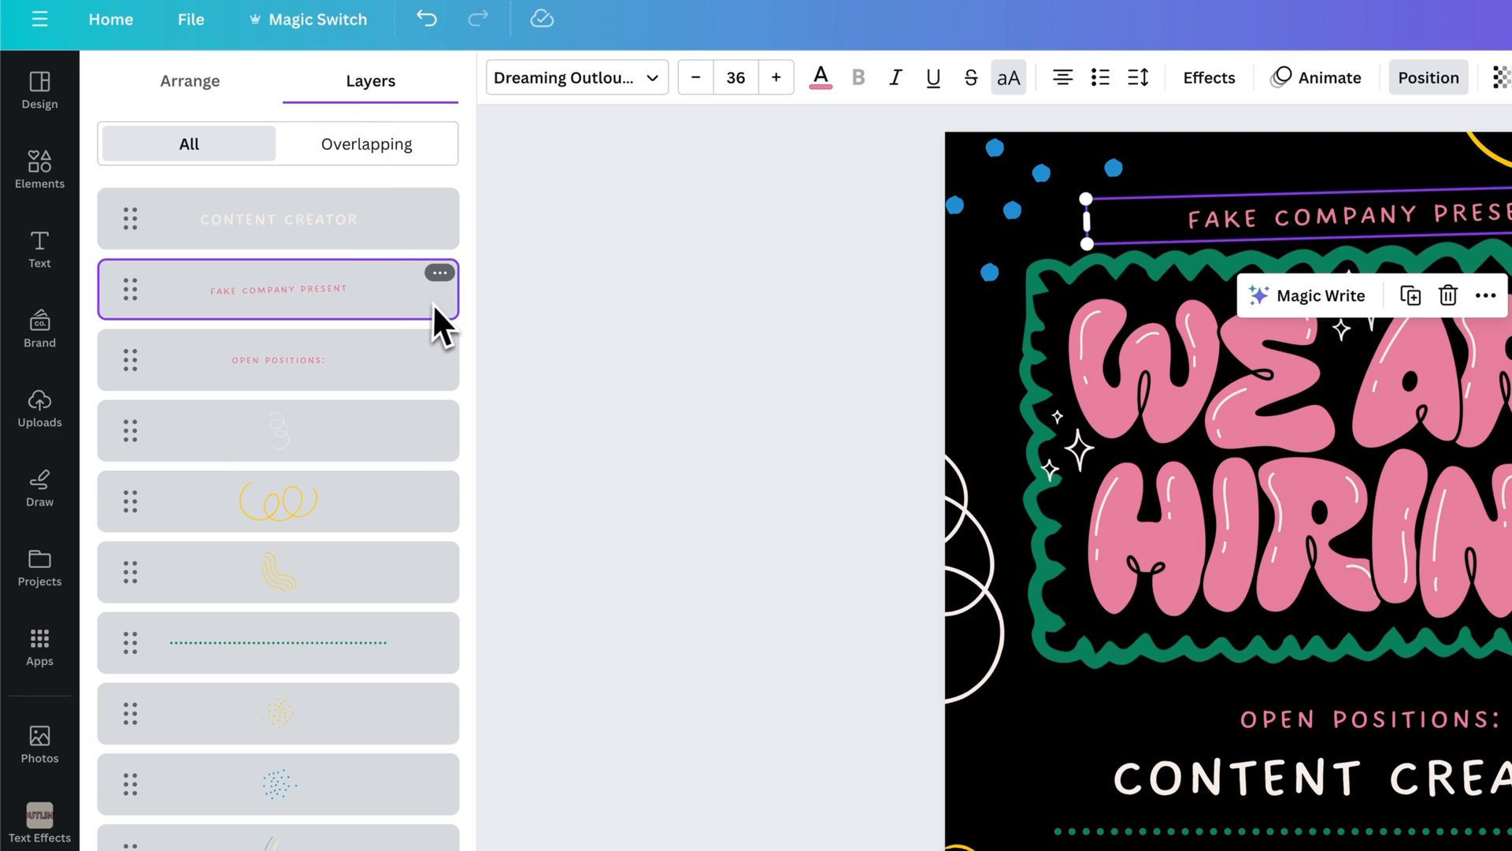
{"action": "mouse_move", "coordinate": [423, 317]}
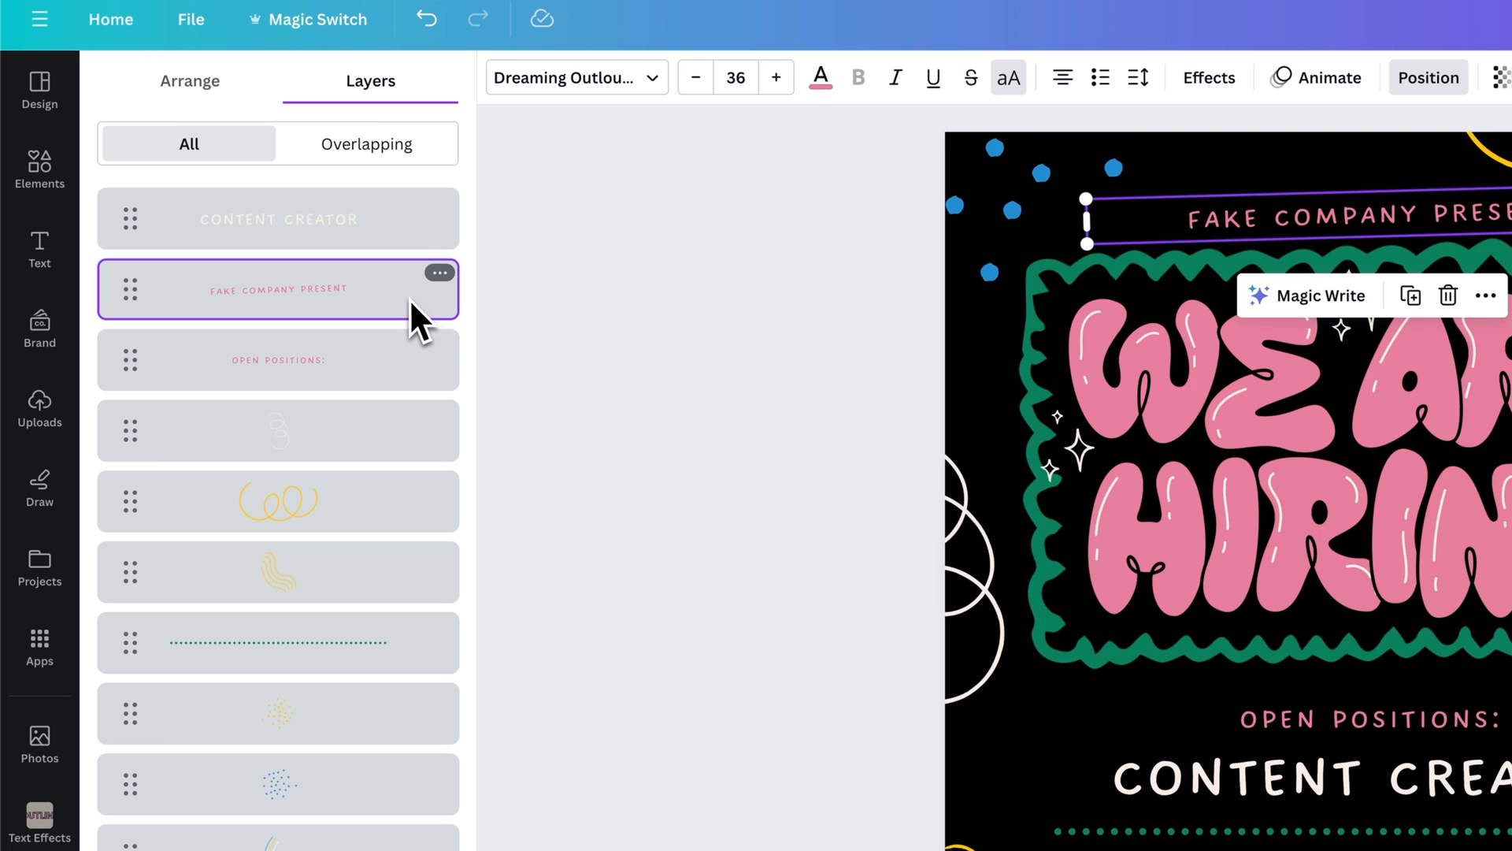
{"action": "mouse_move", "coordinate": [161, 310]}
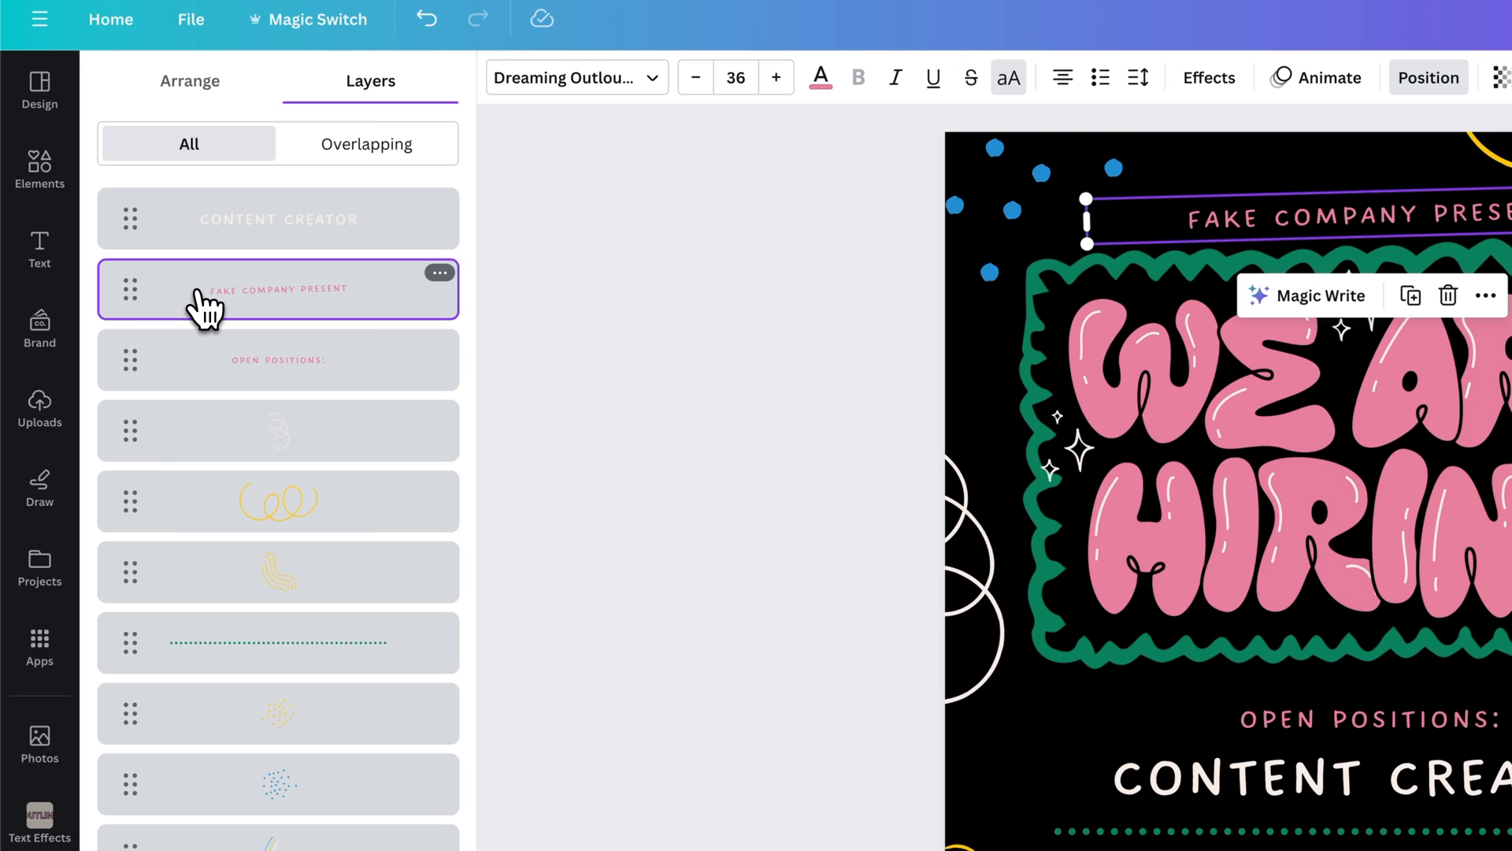
{"action": "left_click", "coordinate": [439, 272]}
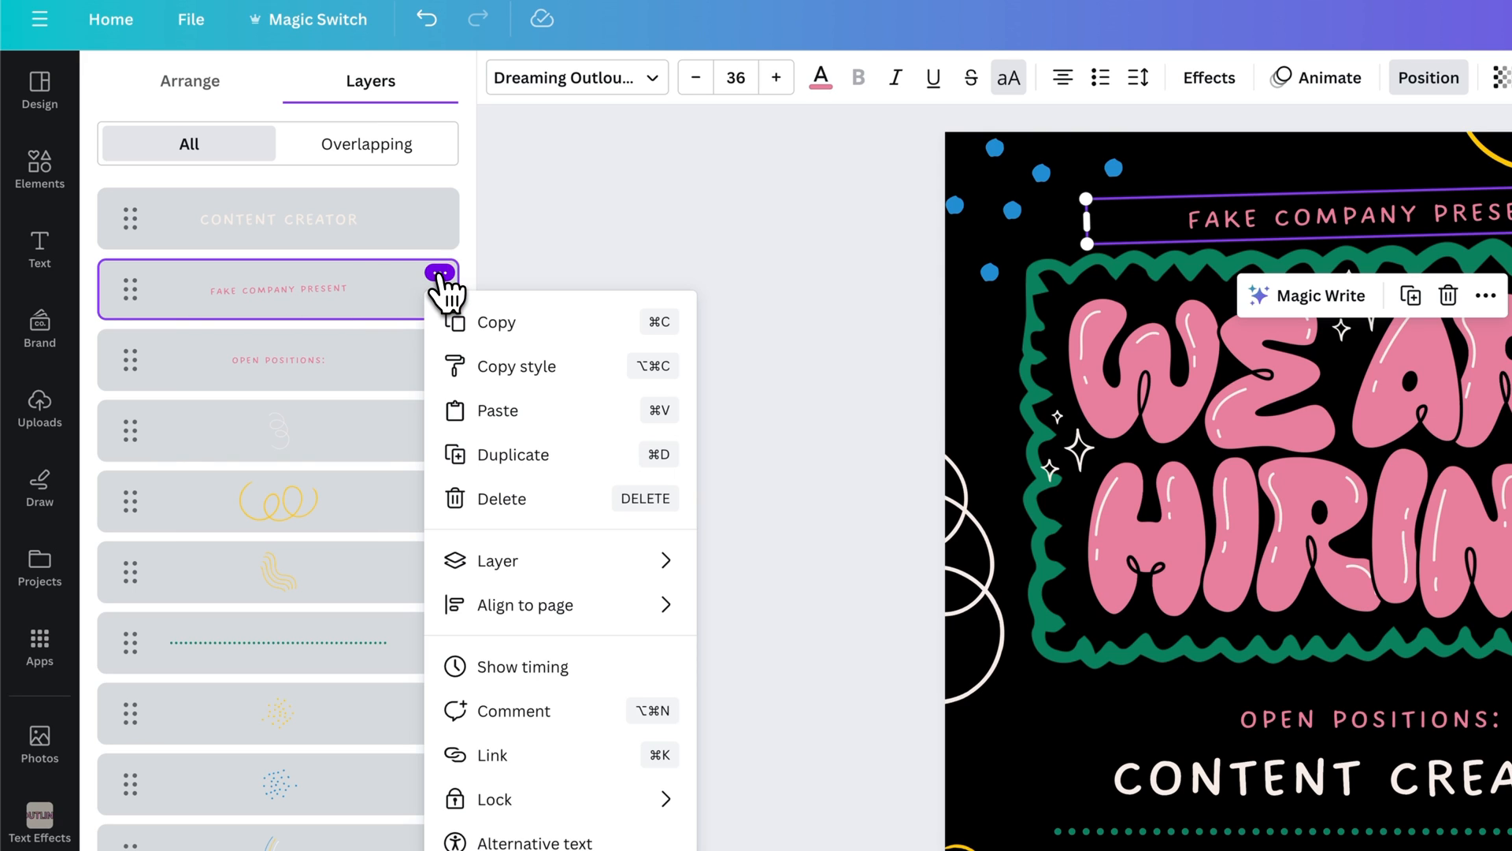
{"action": "scroll", "scroll_direction": "down", "scroll_amount": 3}
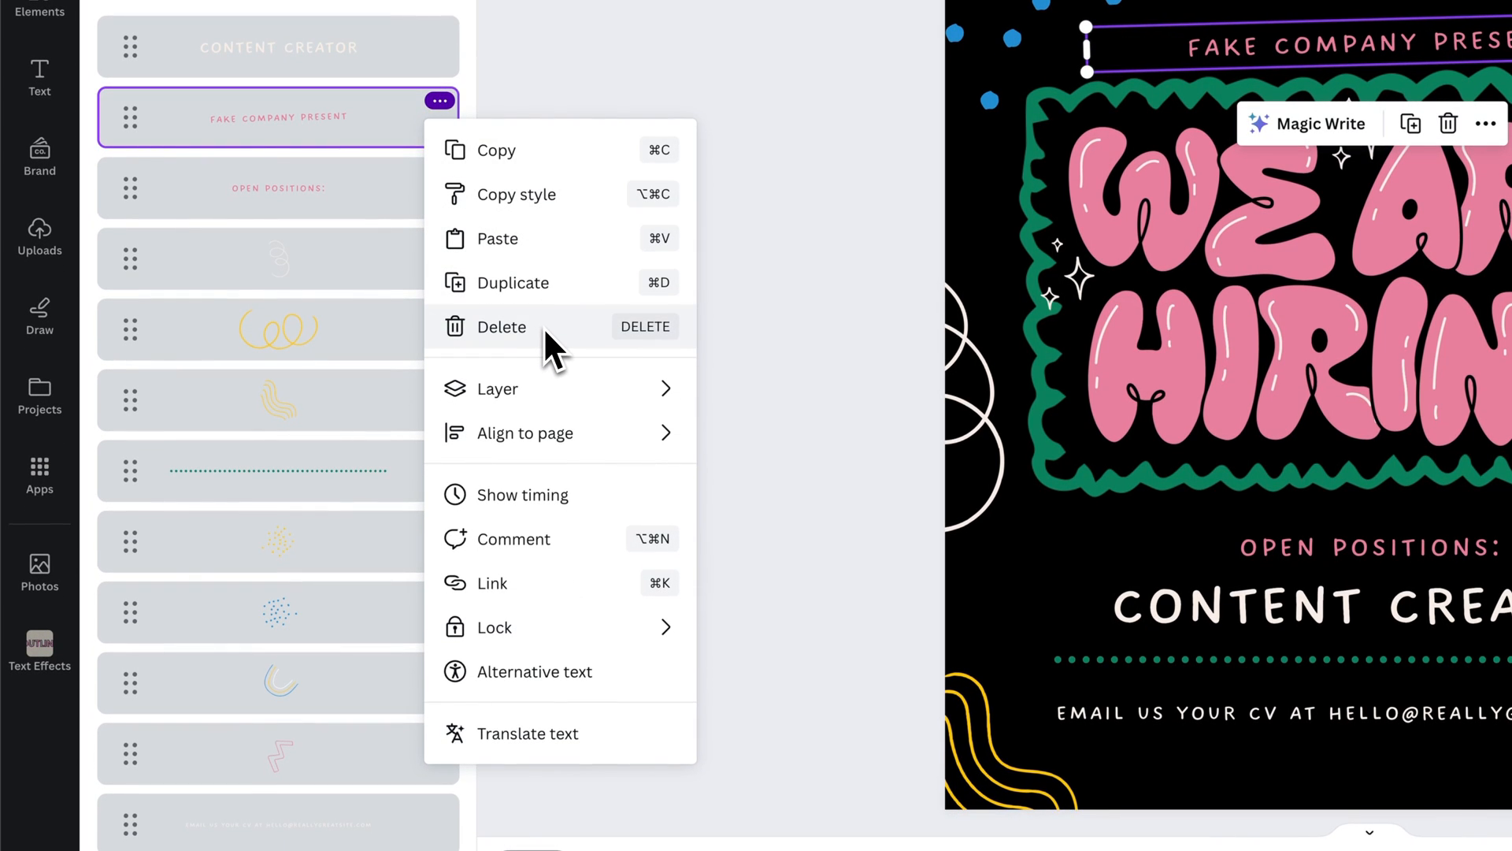
{"action": "mouse_move", "coordinate": [550, 362]}
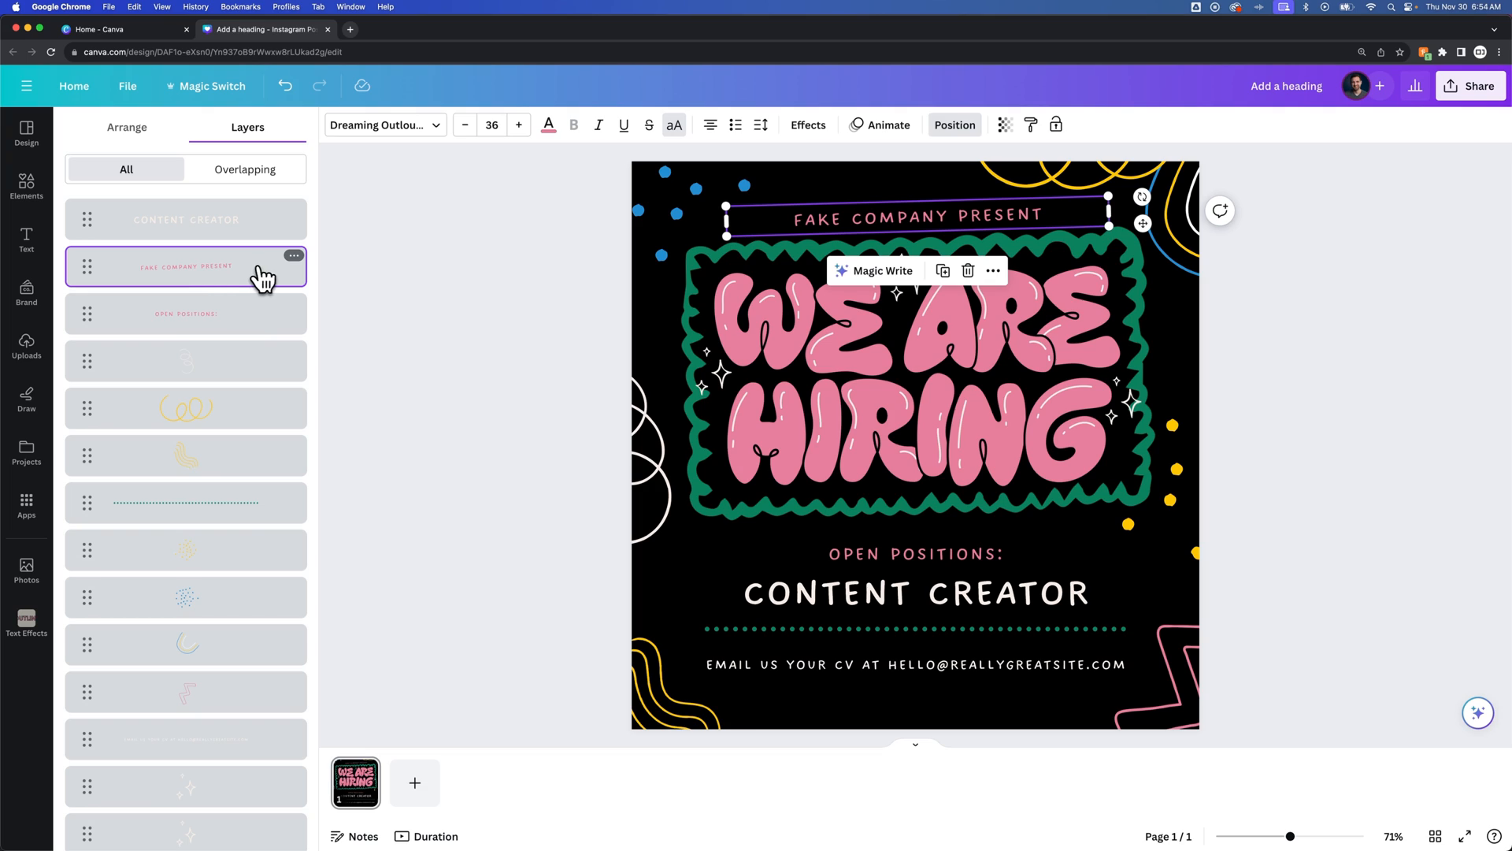
{"action": "mouse_move", "coordinate": [225, 282]}
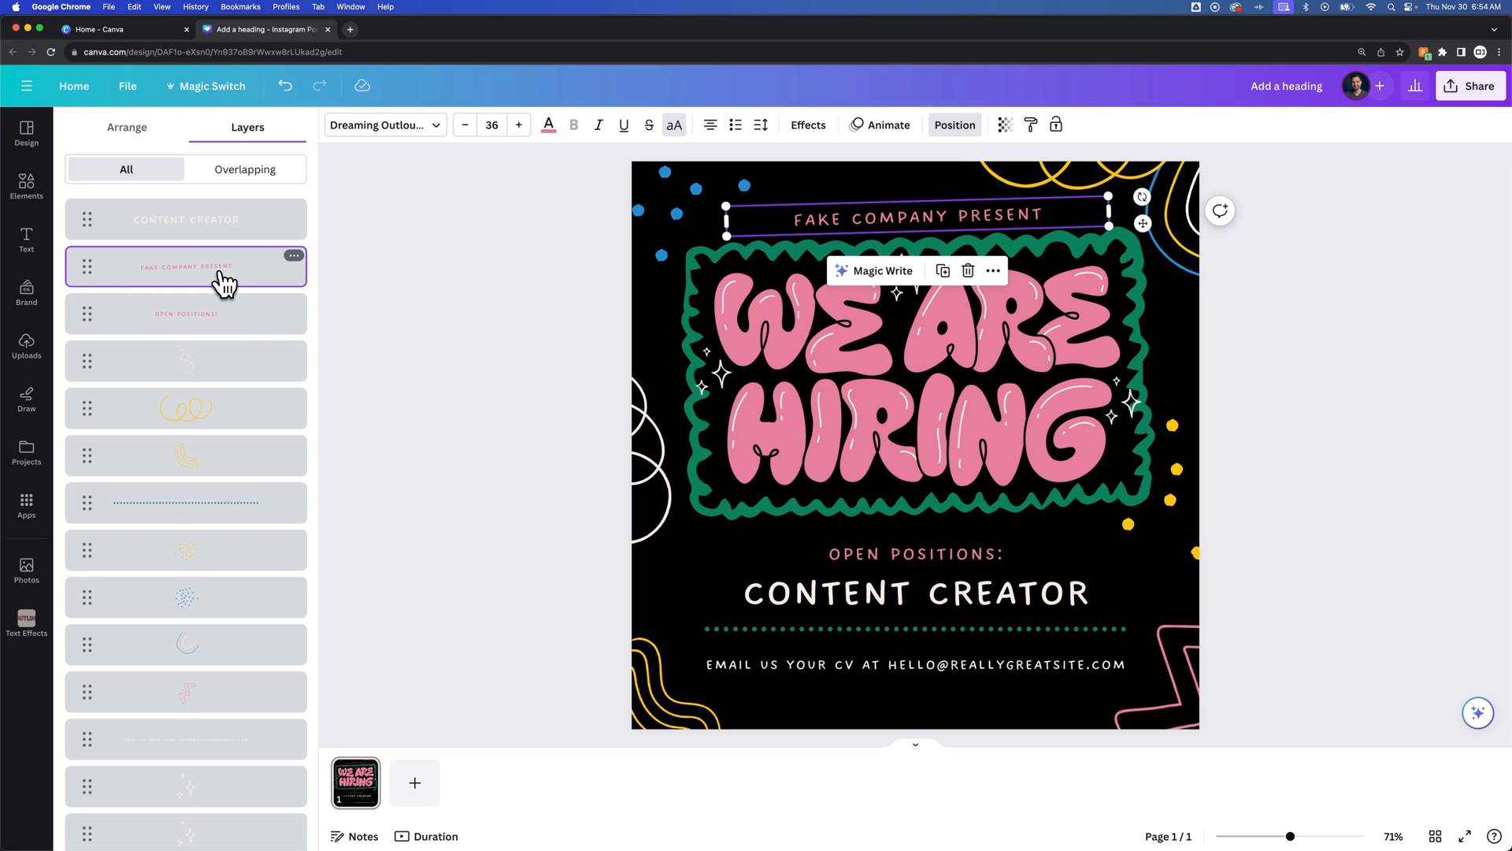
{"action": "scroll", "scroll_direction": "down", "scroll_amount": 3}
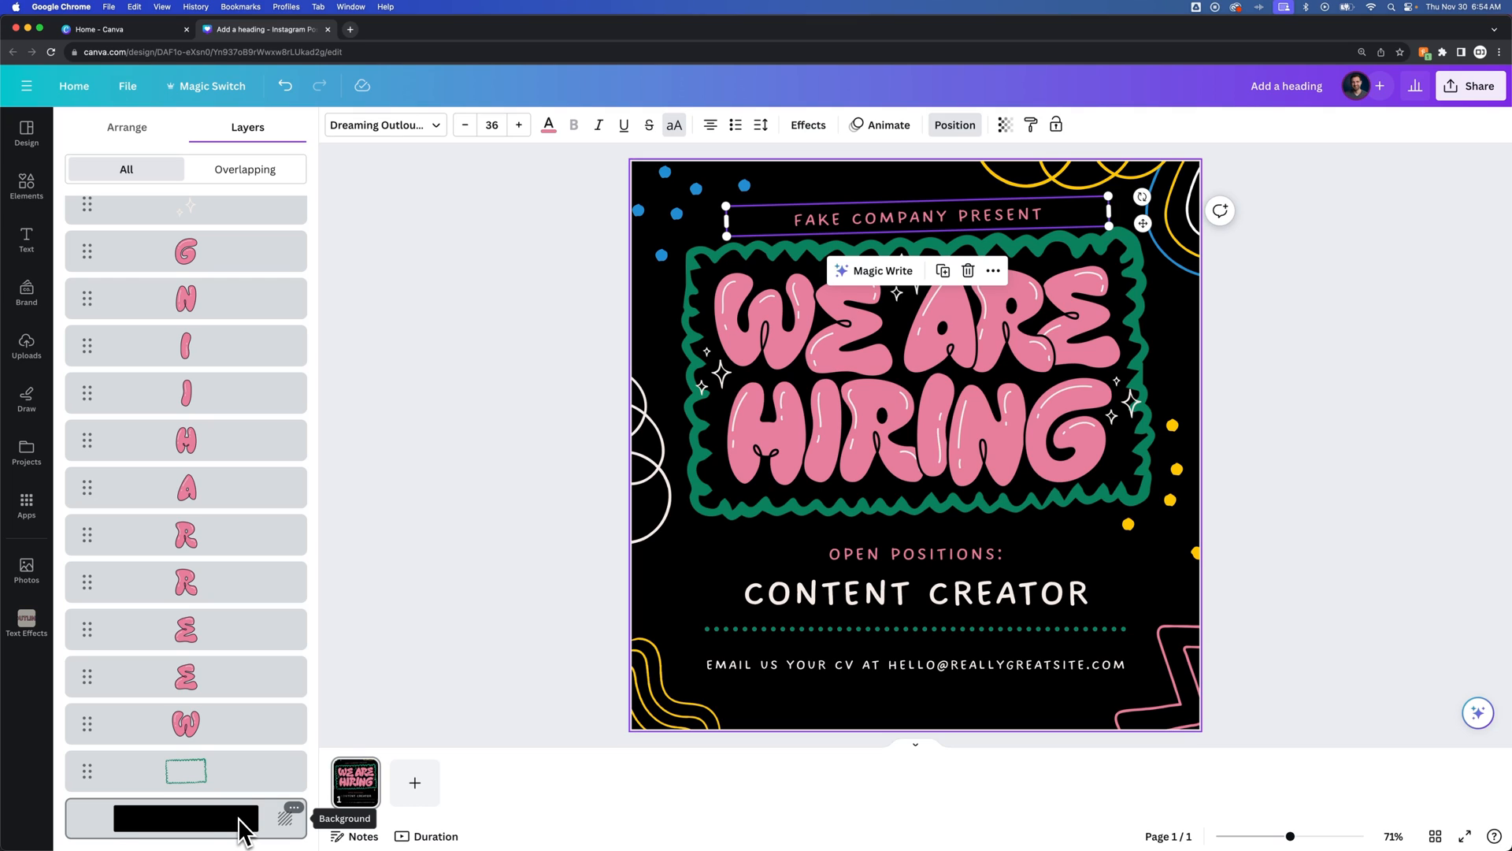
- Drag the 'Fake Company Present' layer down to sit just above the Background layer
{"action": "left_click", "coordinate": [186, 771]}
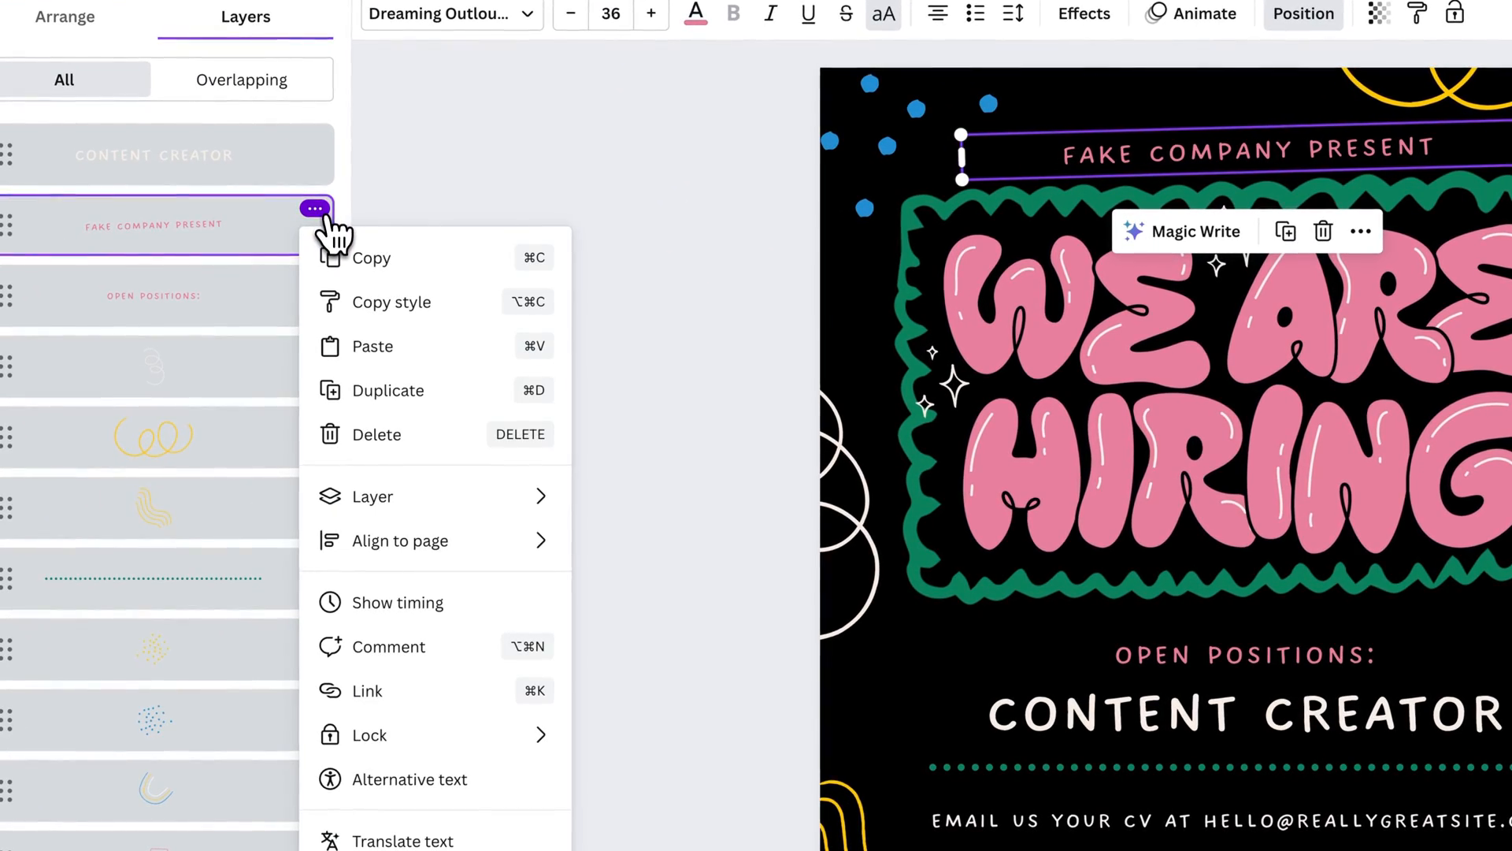
{"action": "mouse_move", "coordinate": [395, 496]}
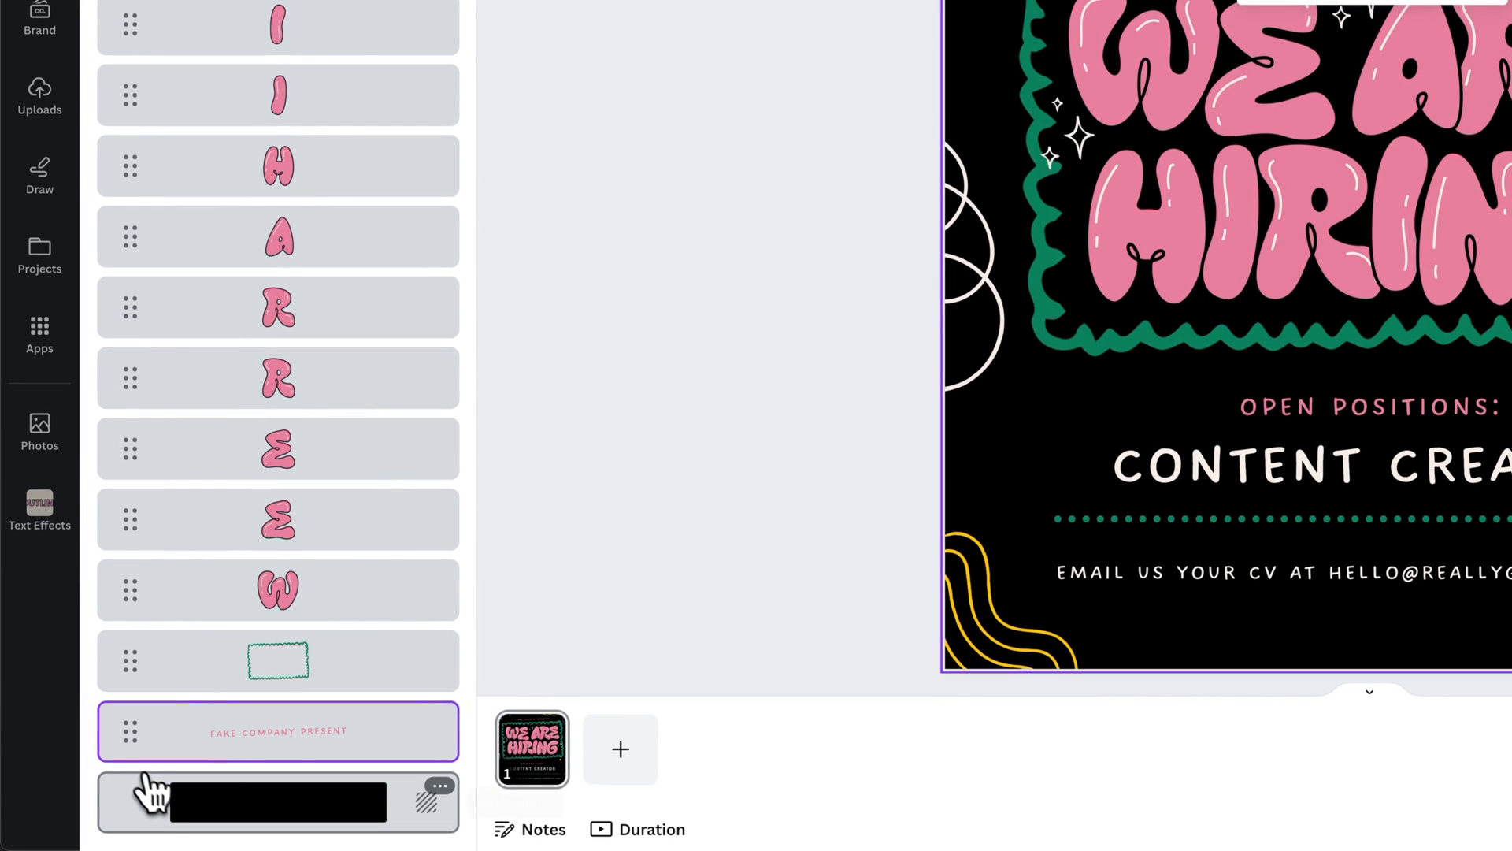
{"action": "mouse_move", "coordinate": [260, 809]}
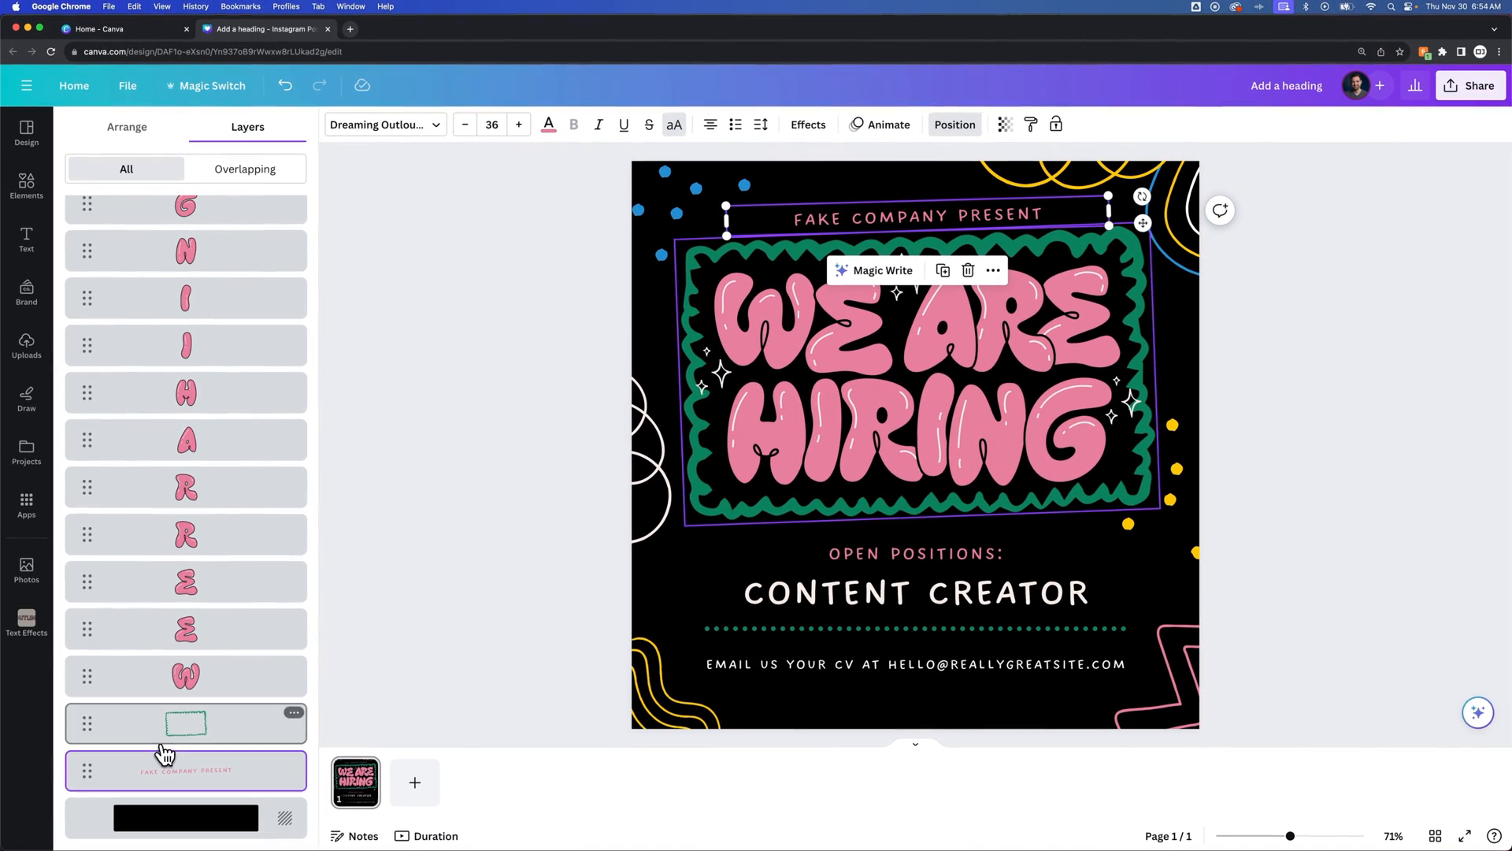
{"action": "left_click", "coordinate": [186, 770]}
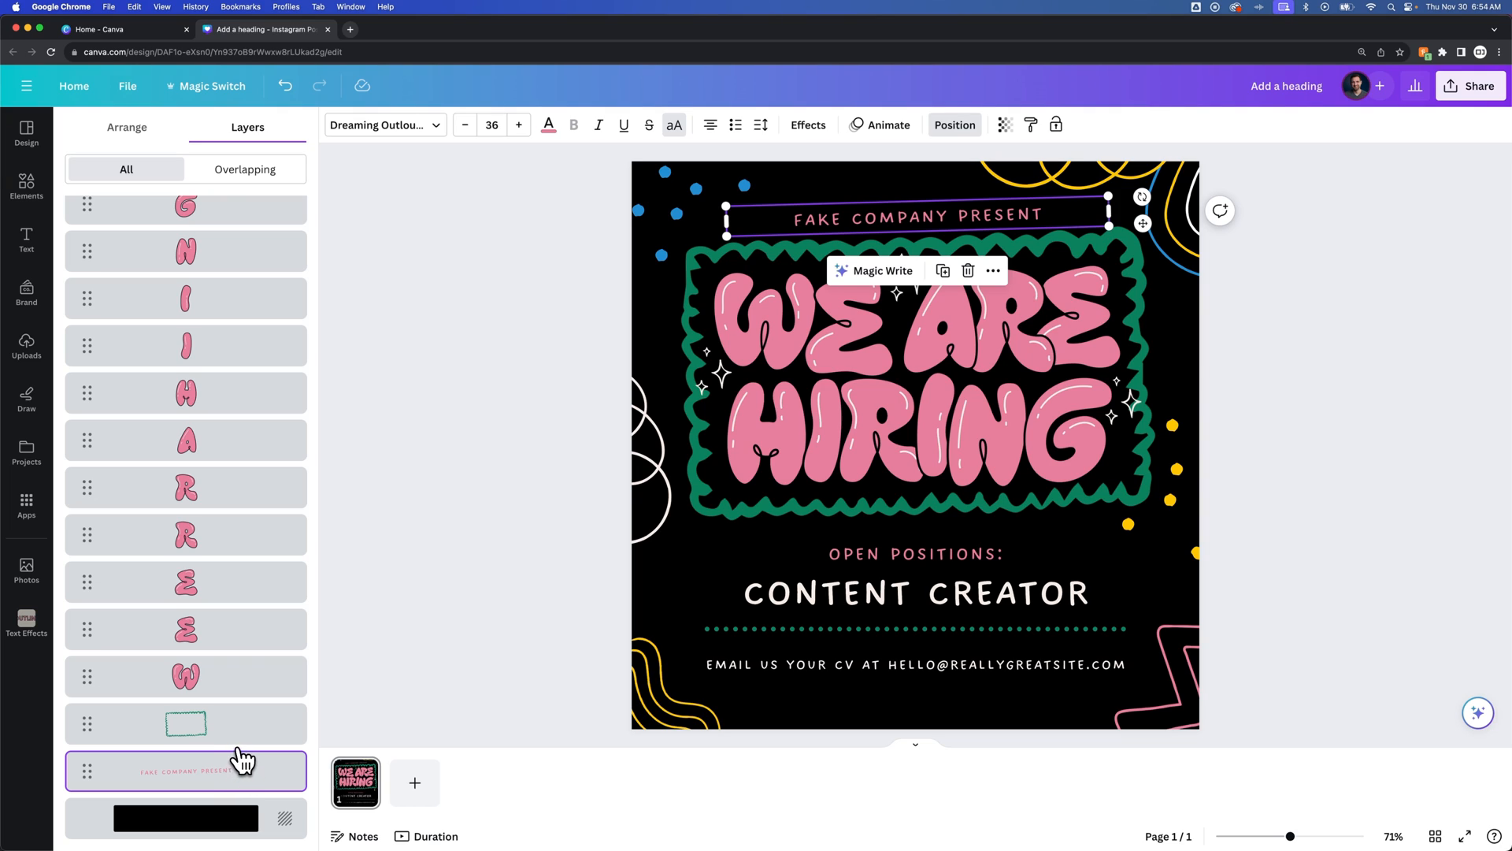
- Reach the Transparency setting for the company text from the toolbar
{"action": "scroll", "scroll_direction": "up", "scroll_amount": 3}
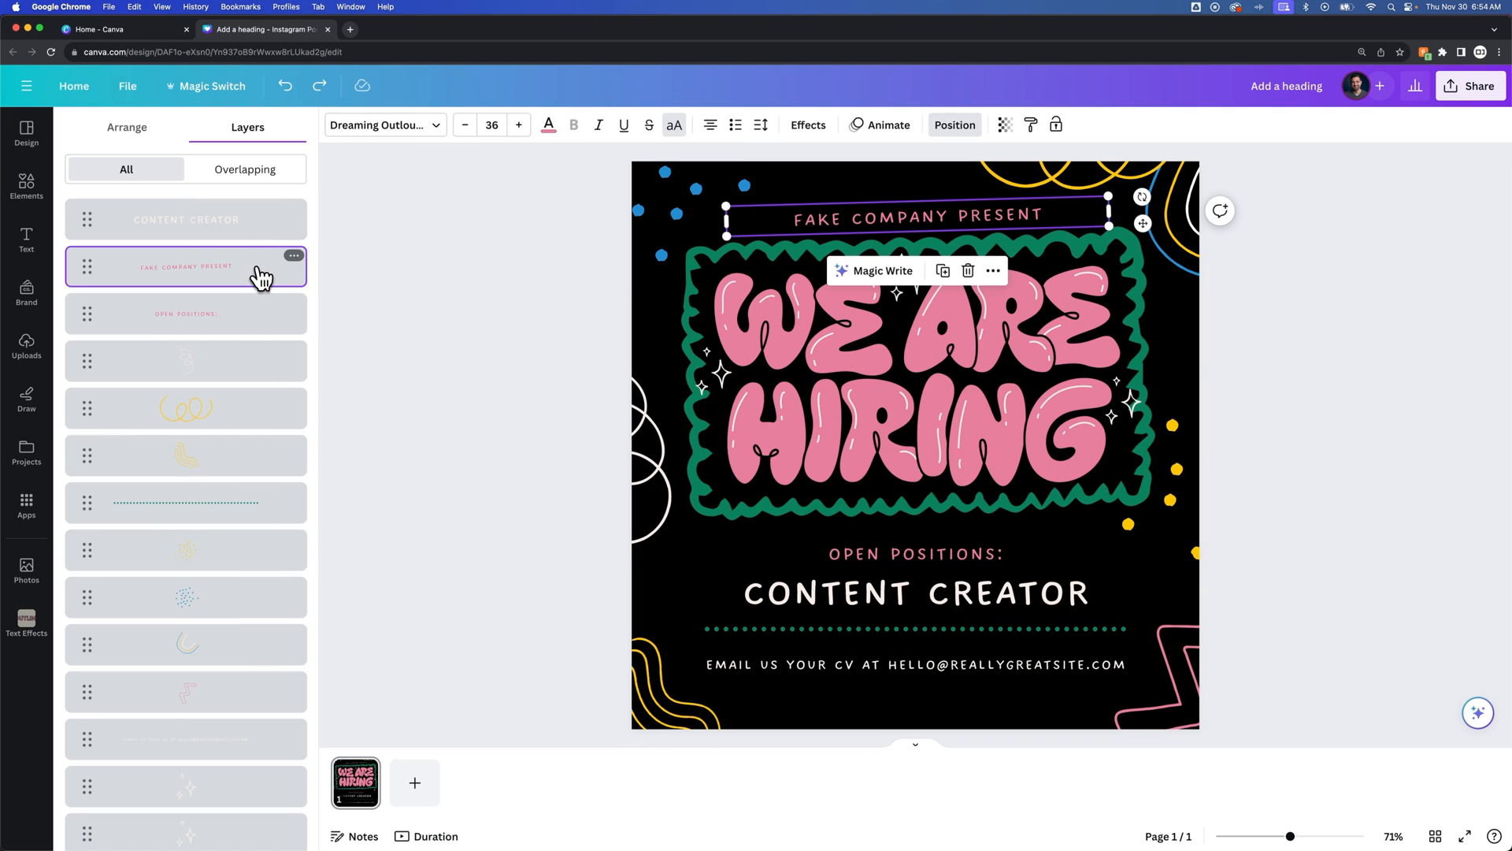
{"action": "mouse_move", "coordinate": [264, 280]}
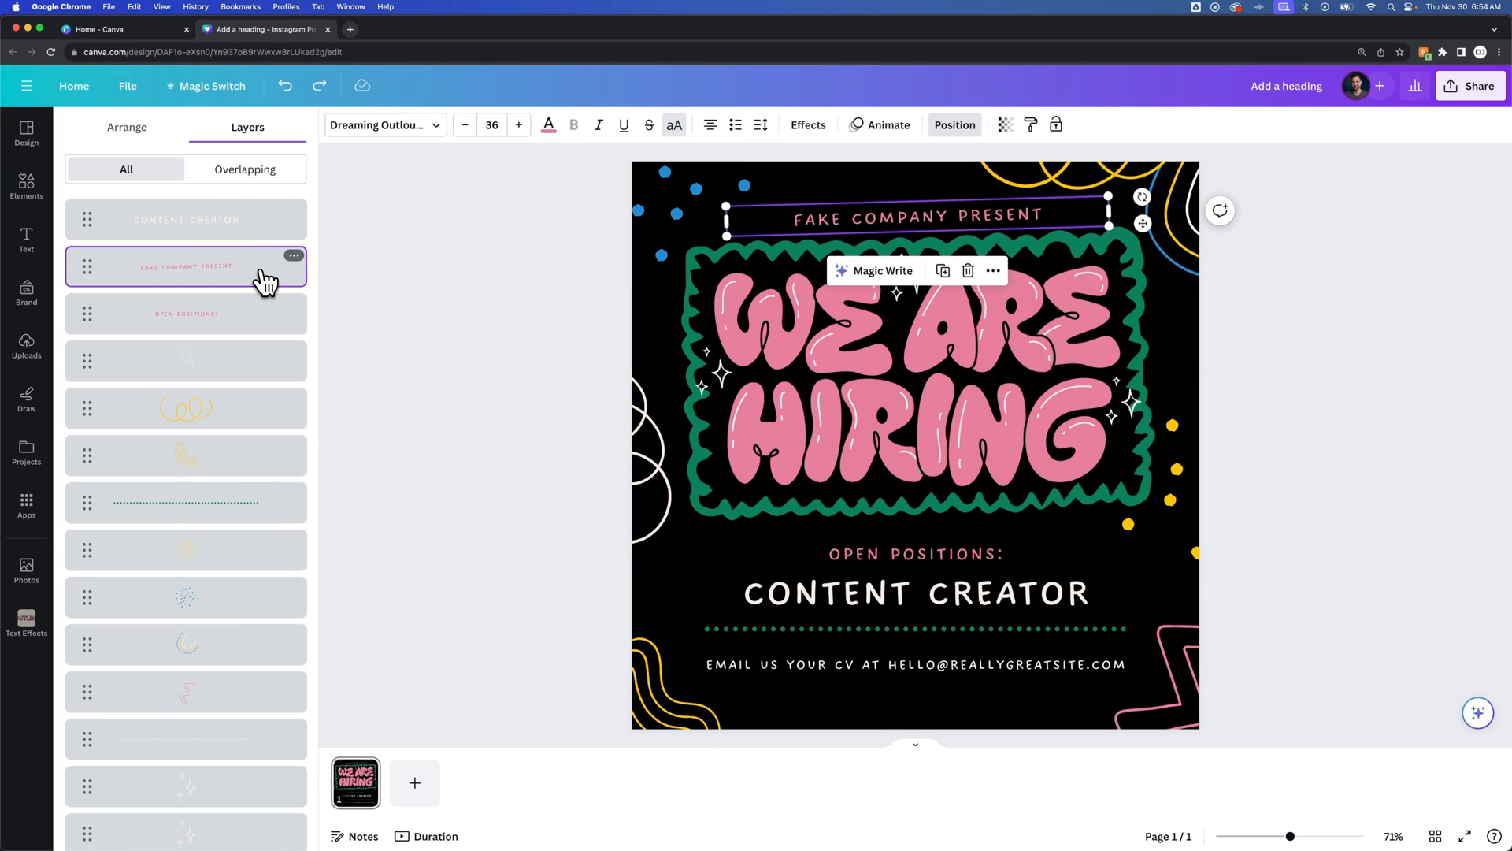
{"action": "mouse_move", "coordinate": [230, 274]}
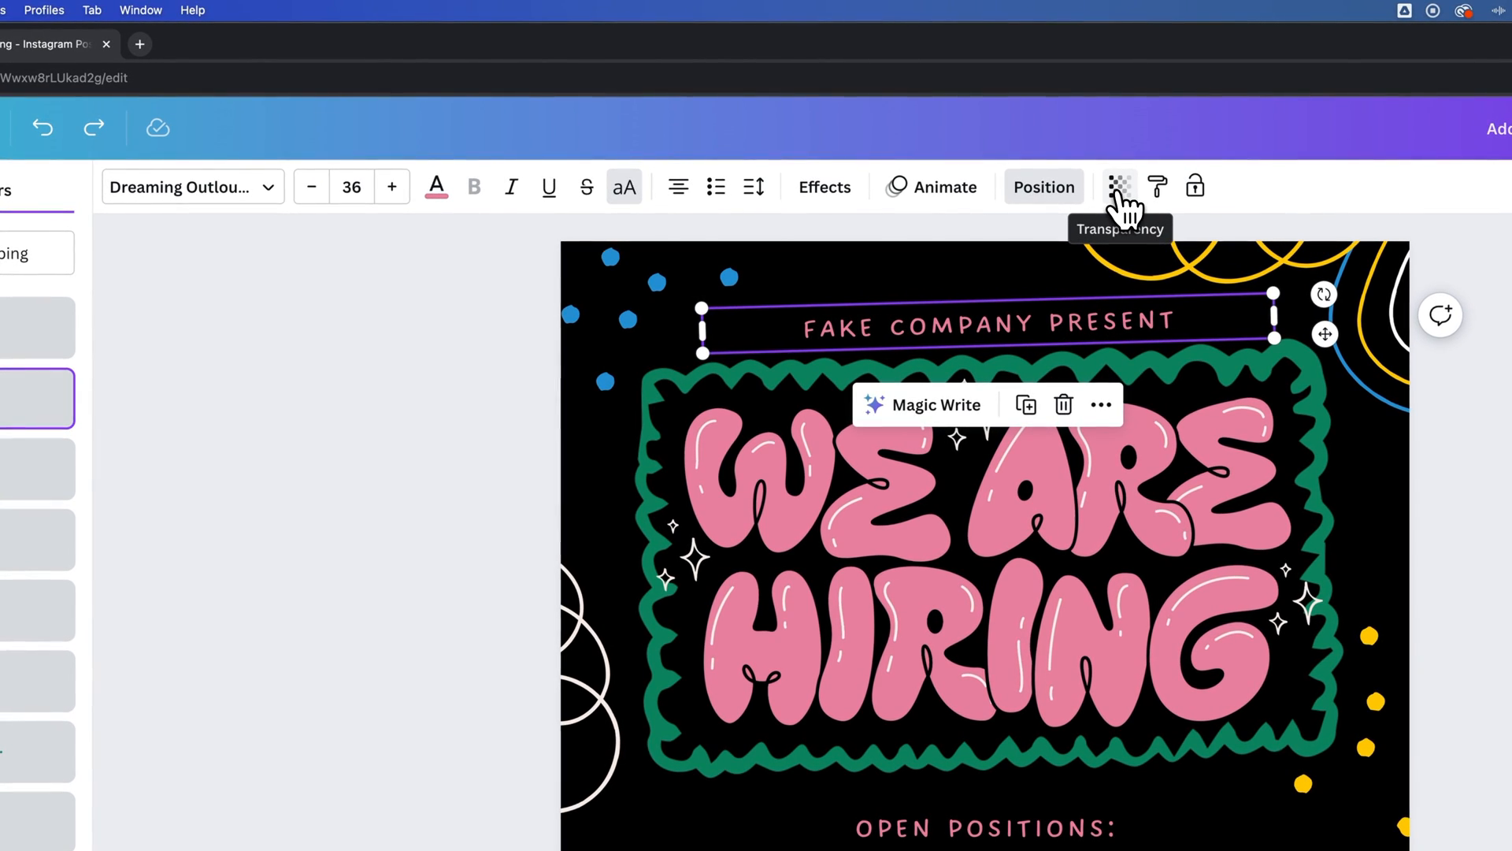
{"action": "left_click", "coordinate": [1118, 186]}
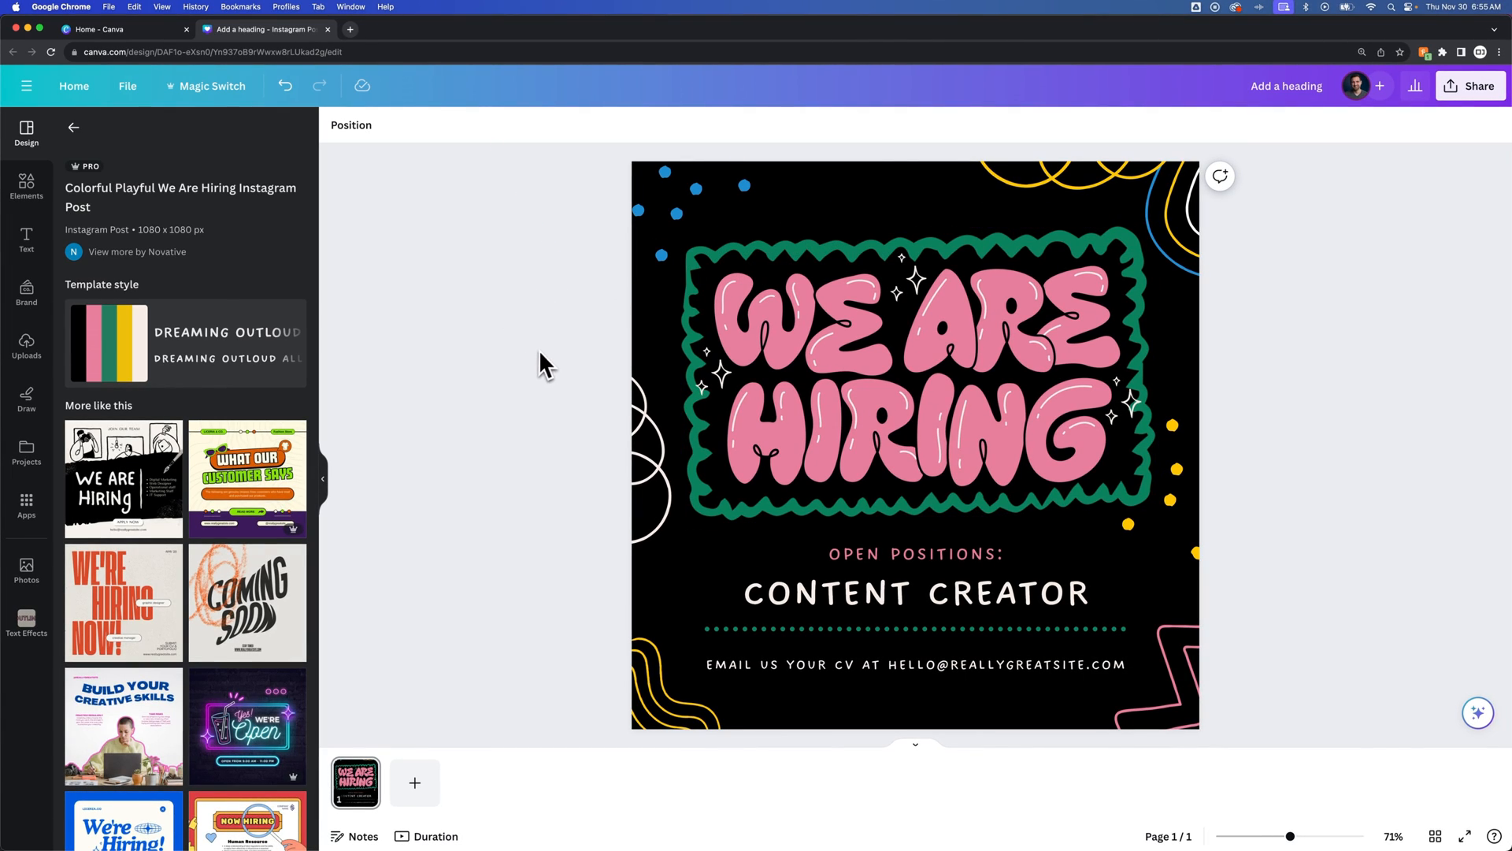
- Reselect the 'Fake Company Present' text after touching the headline's letter W
{"action": "left_click", "coordinate": [764, 319]}
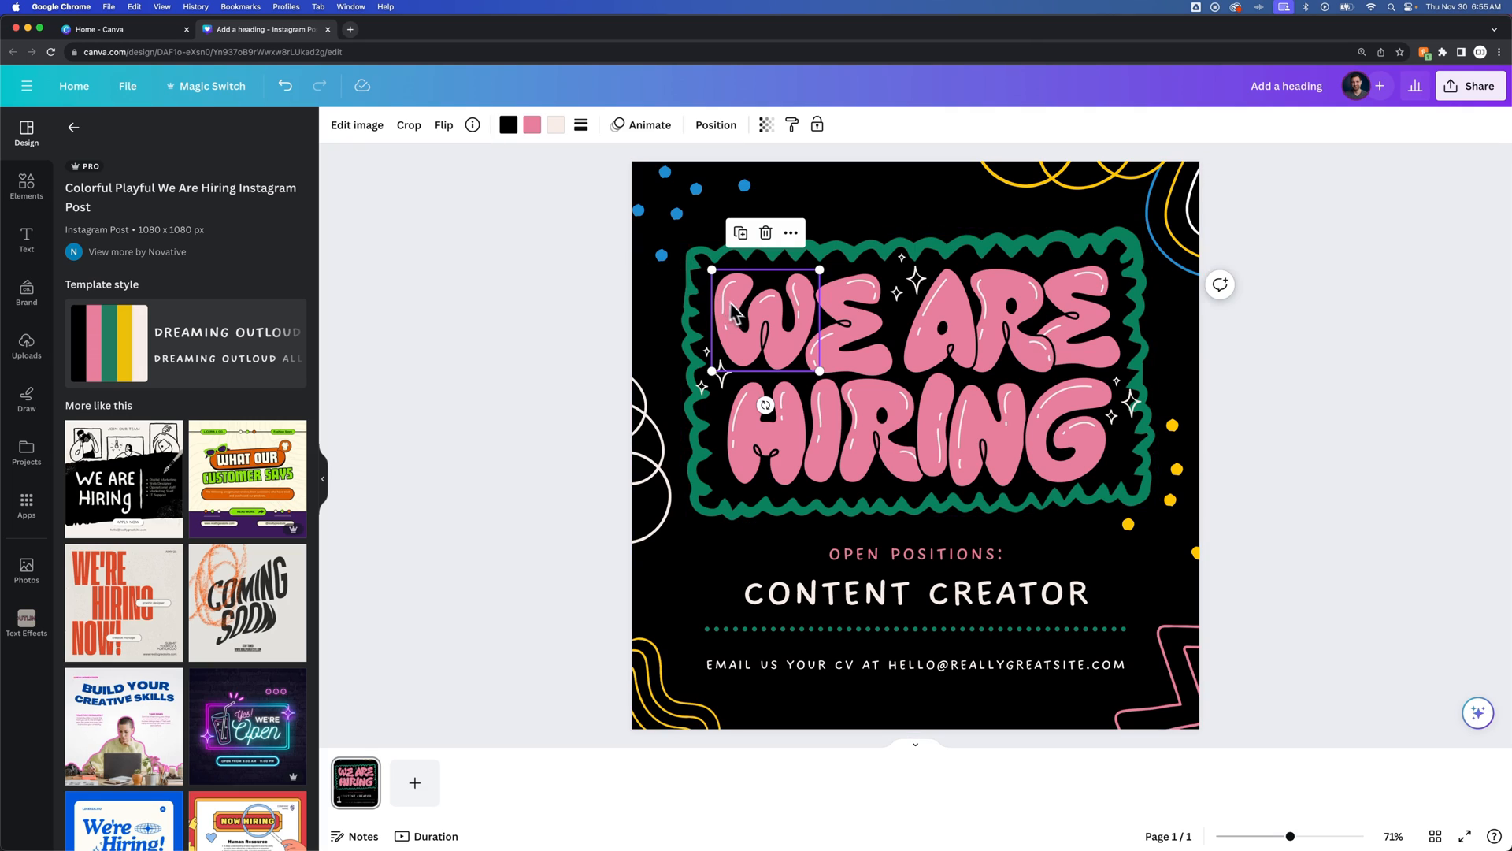
{"action": "left_click", "coordinate": [715, 125]}
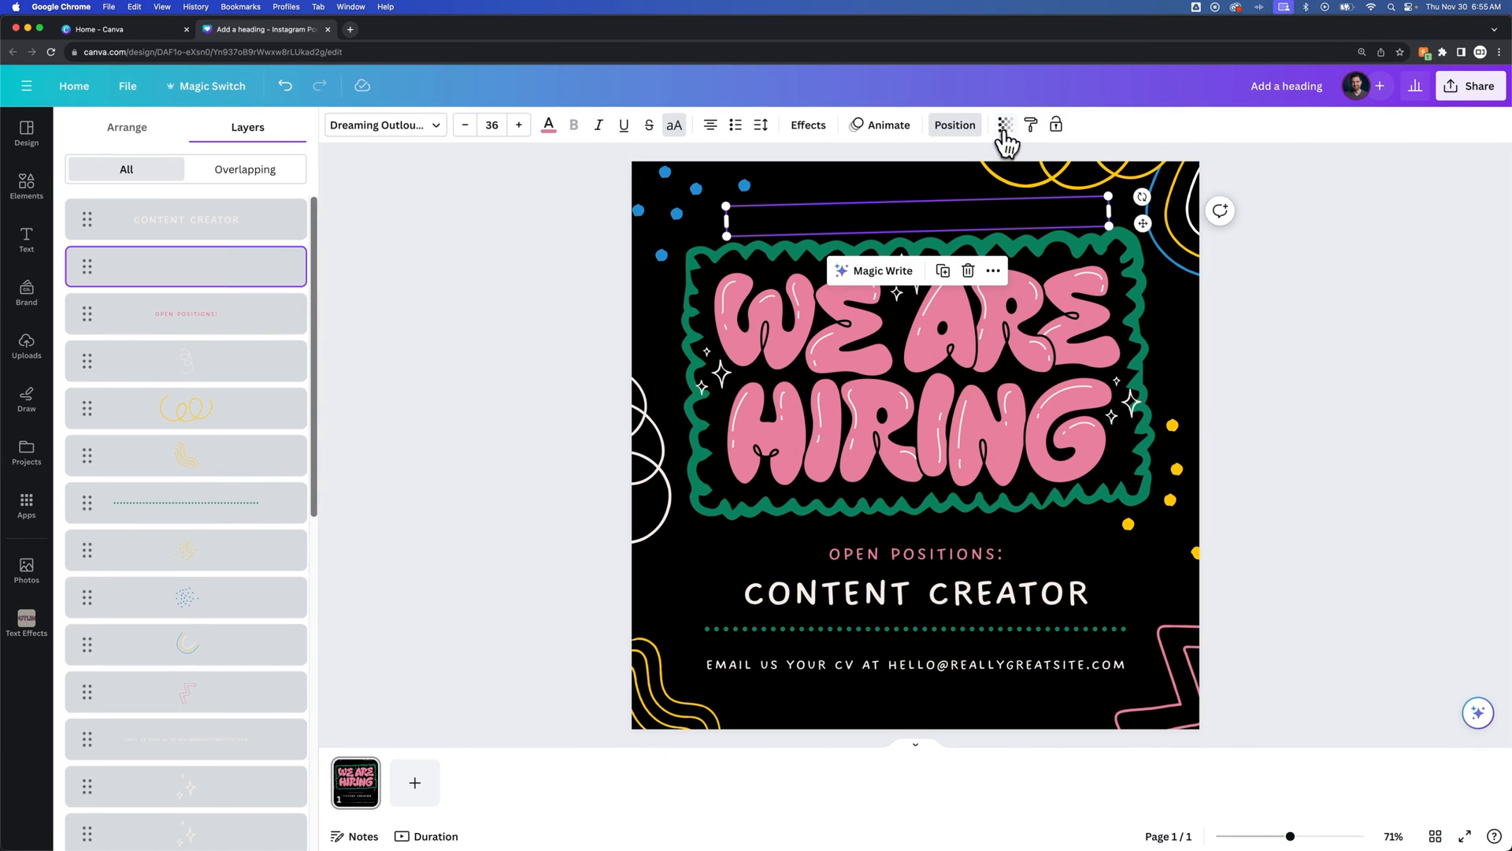
- Show the hidden company text's transparency value of 0 and review the headline letter layers
{"action": "left_click", "coordinate": [1005, 124]}
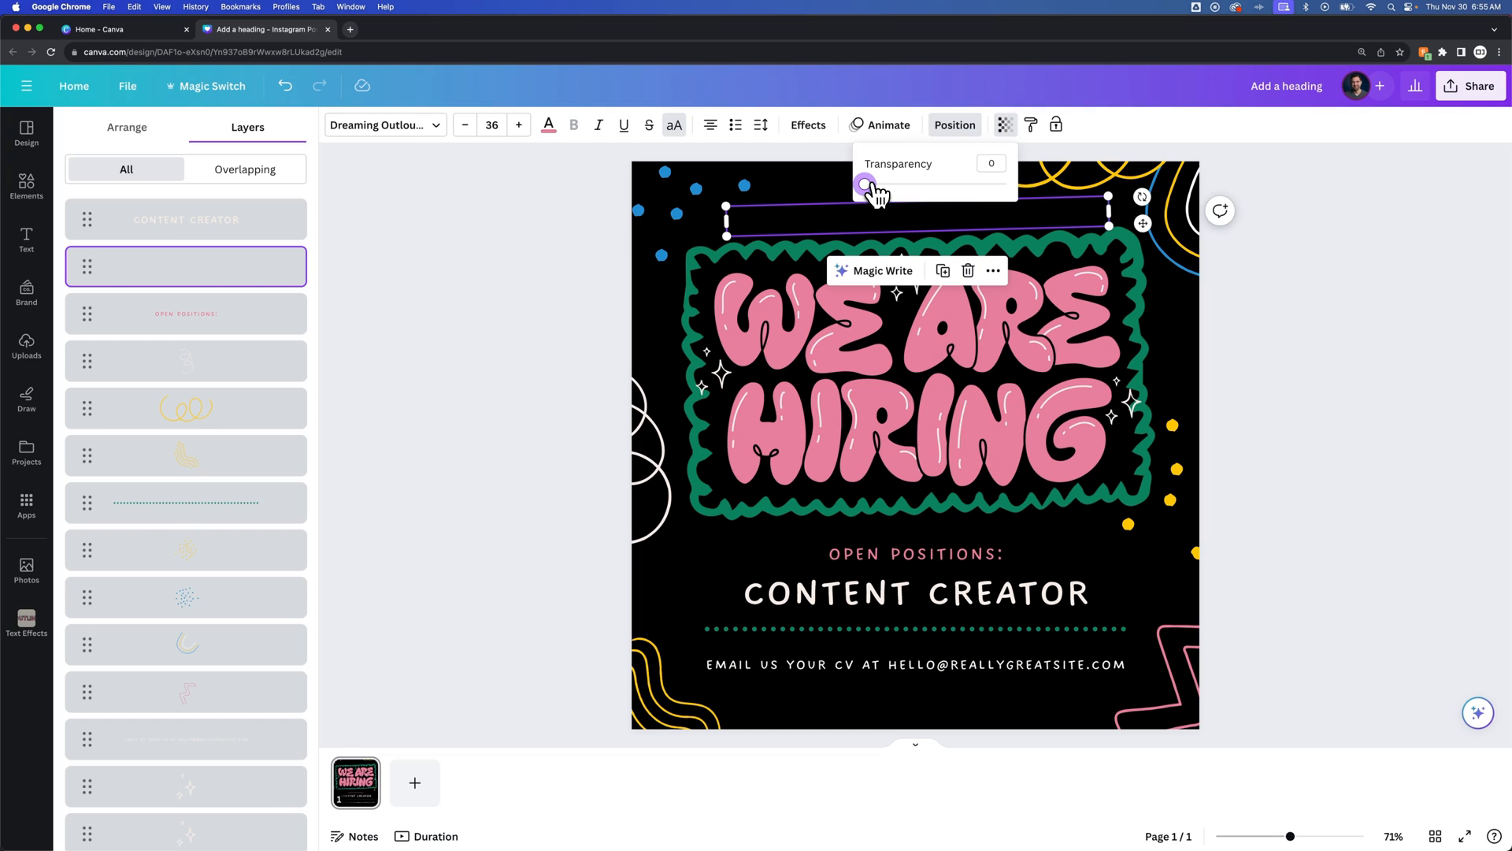
{"action": "mouse_move", "coordinate": [251, 274]}
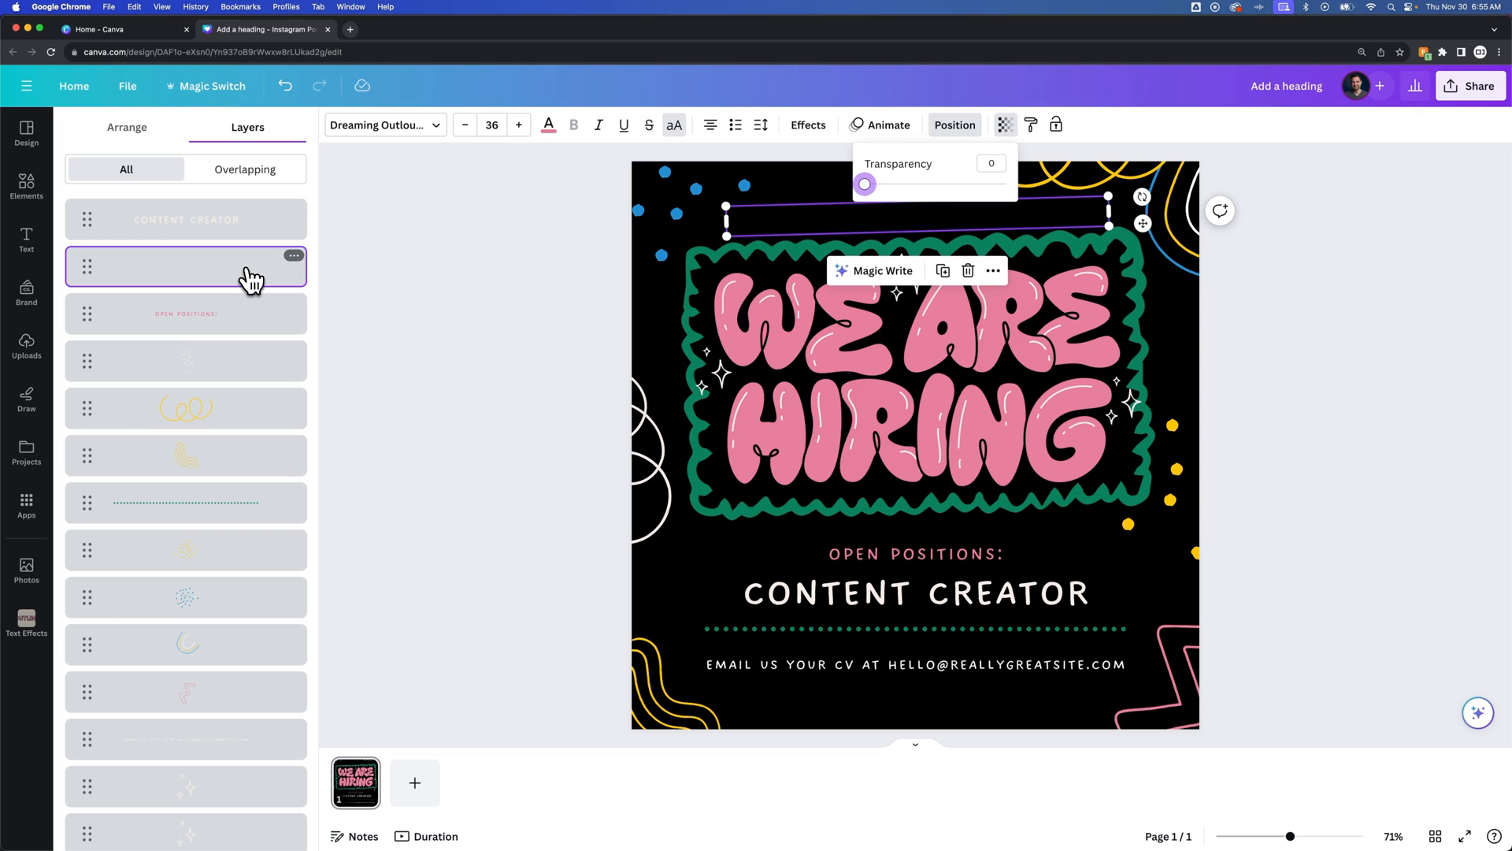
{"action": "scroll", "scroll_direction": "down", "scroll_amount": 3}
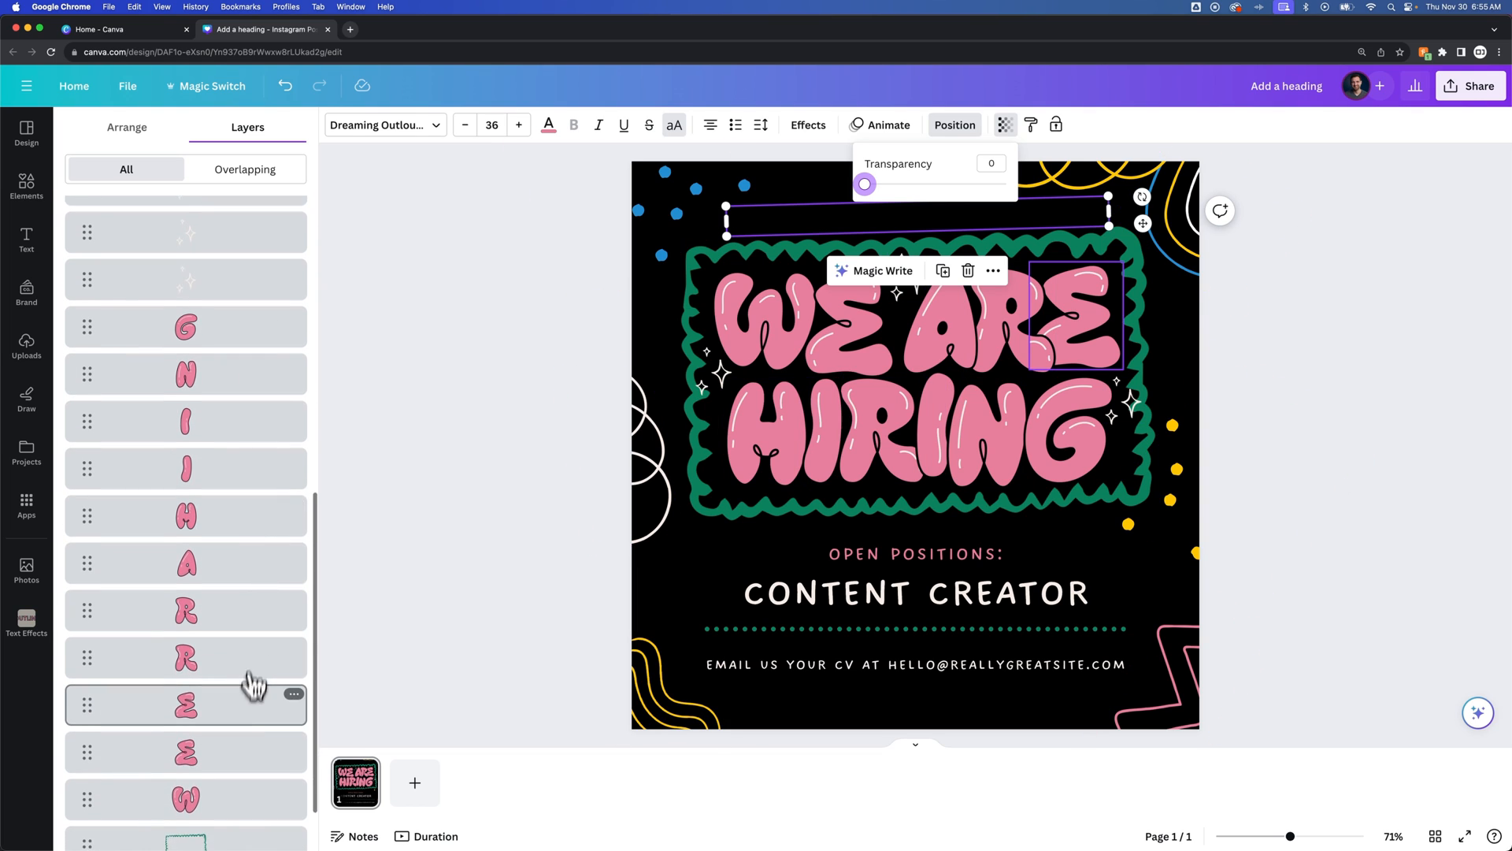